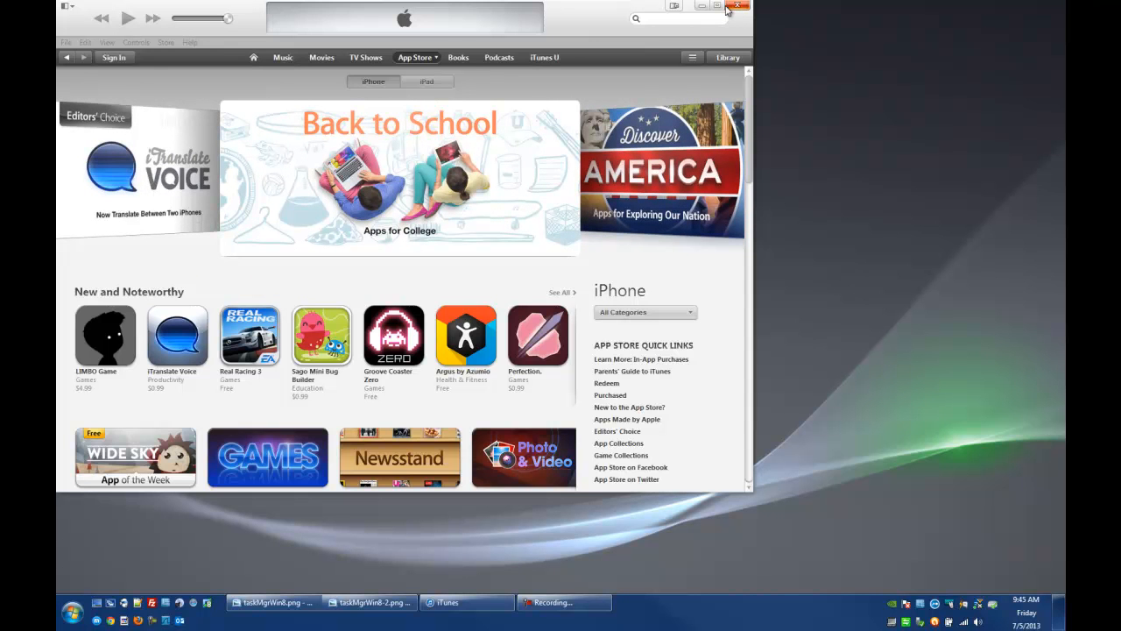
{"action": "mouse_move", "coordinate": [725, 543]}
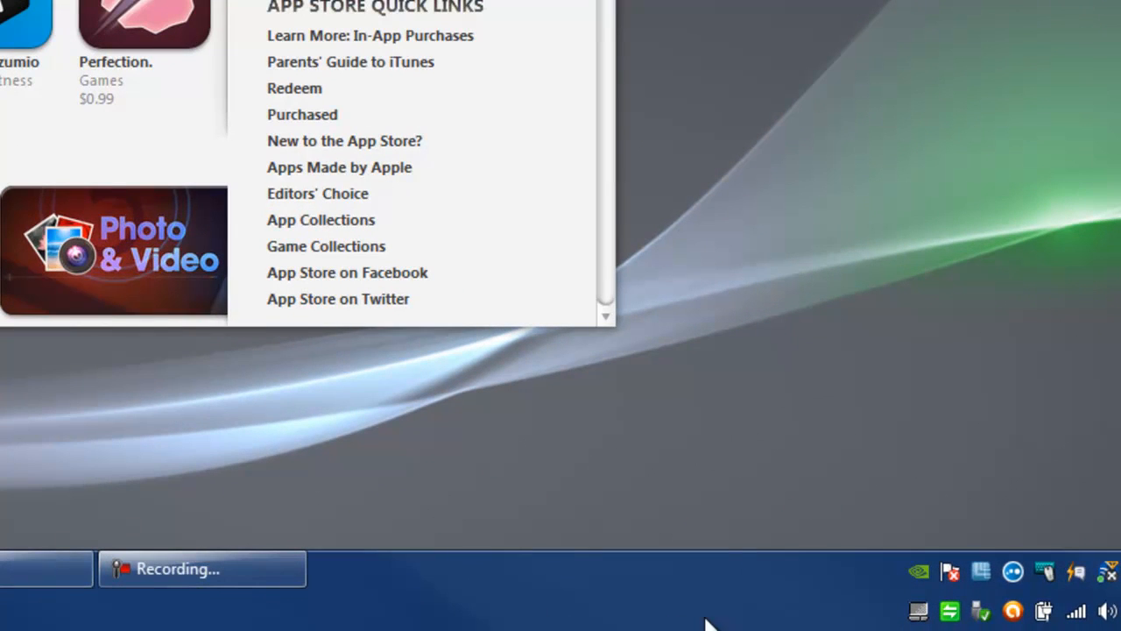
{"action": "mouse_move", "coordinate": [367, 587]}
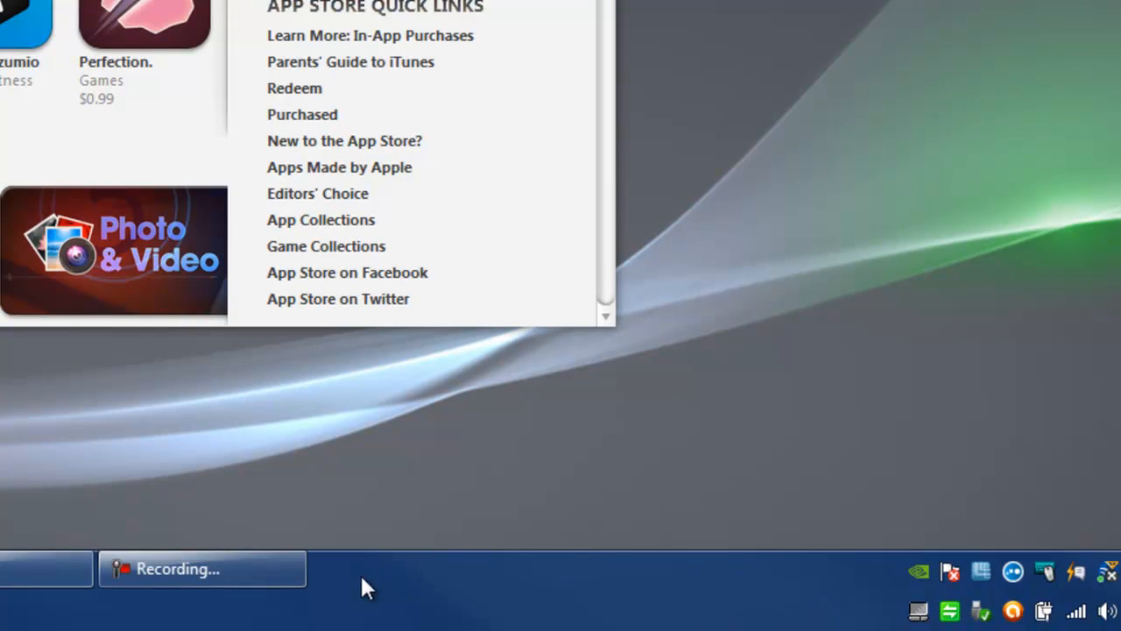
{"action": "mouse_move", "coordinate": [517, 609]}
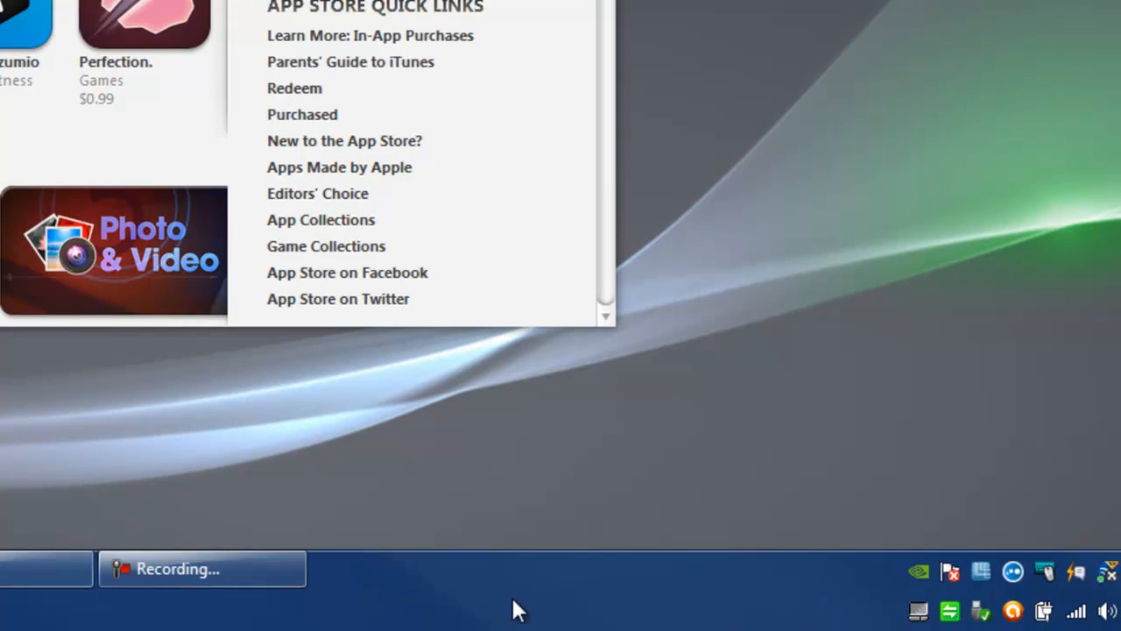
Step: Start Task Manager from the taskbar's right-click menu
{"action": "right_click", "coordinate": [517, 605]}
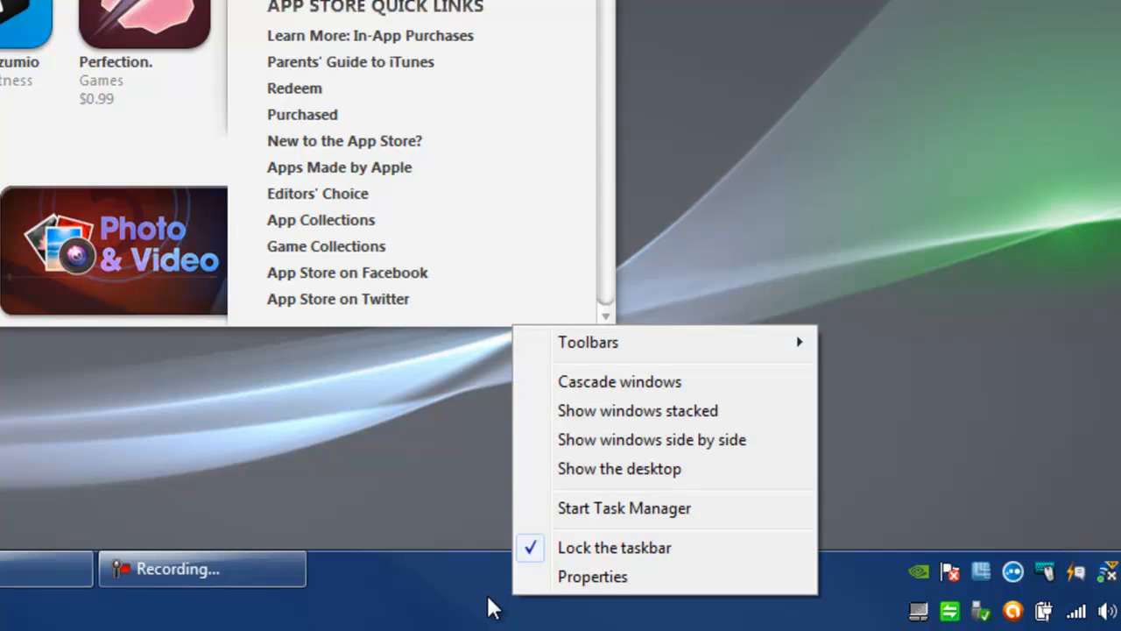
{"action": "mouse_move", "coordinate": [660, 559]}
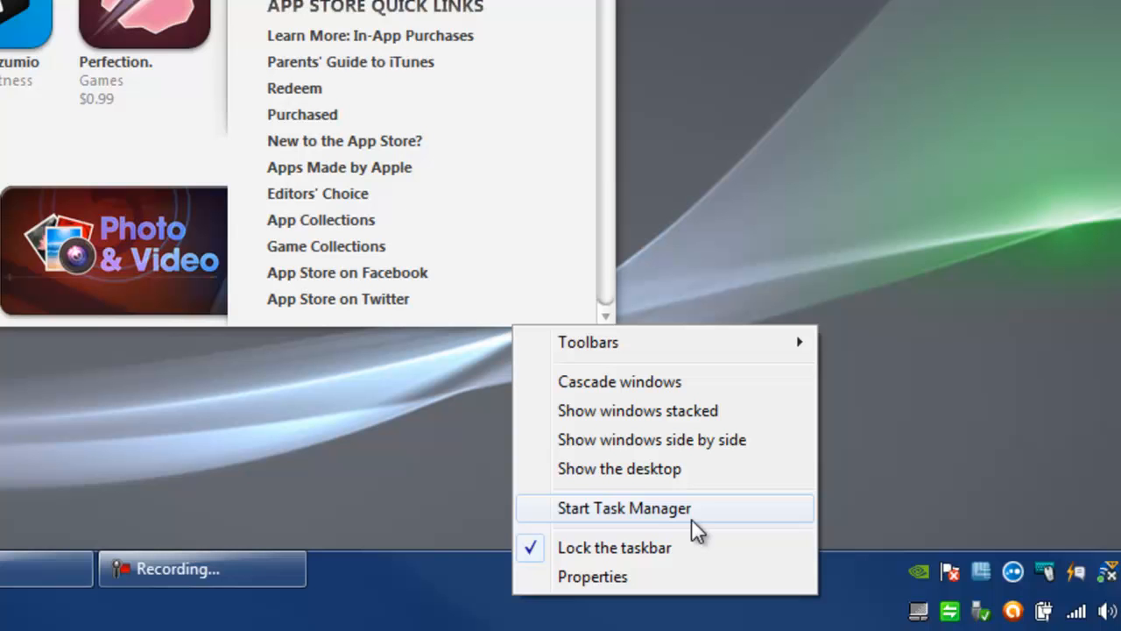
{"action": "mouse_move", "coordinate": [692, 517]}
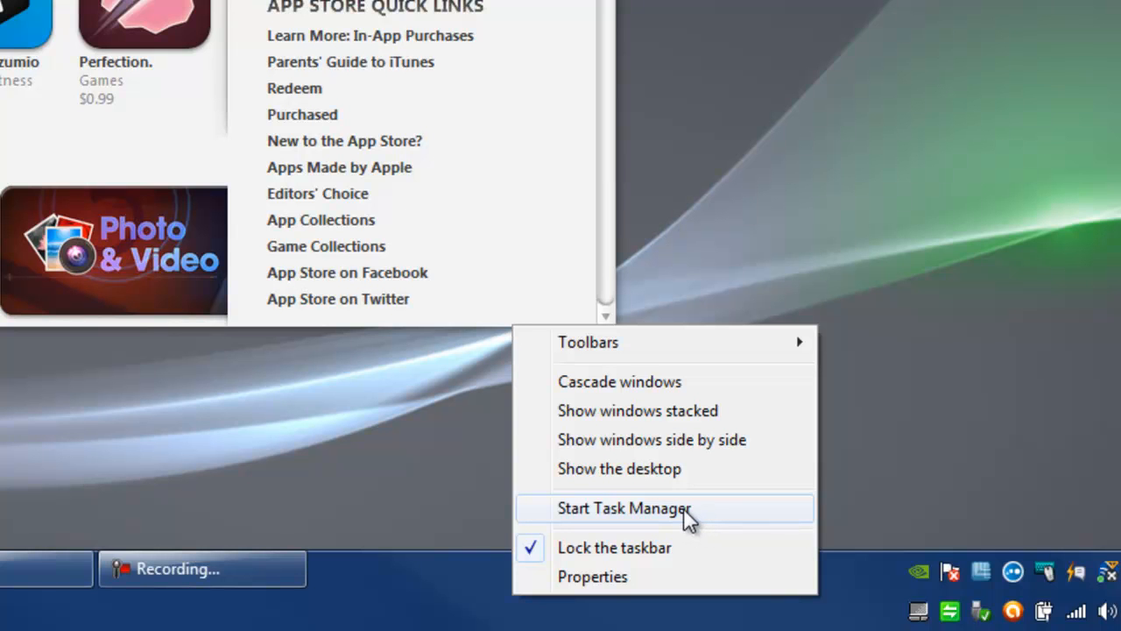
{"action": "left_click", "coordinate": [624, 508]}
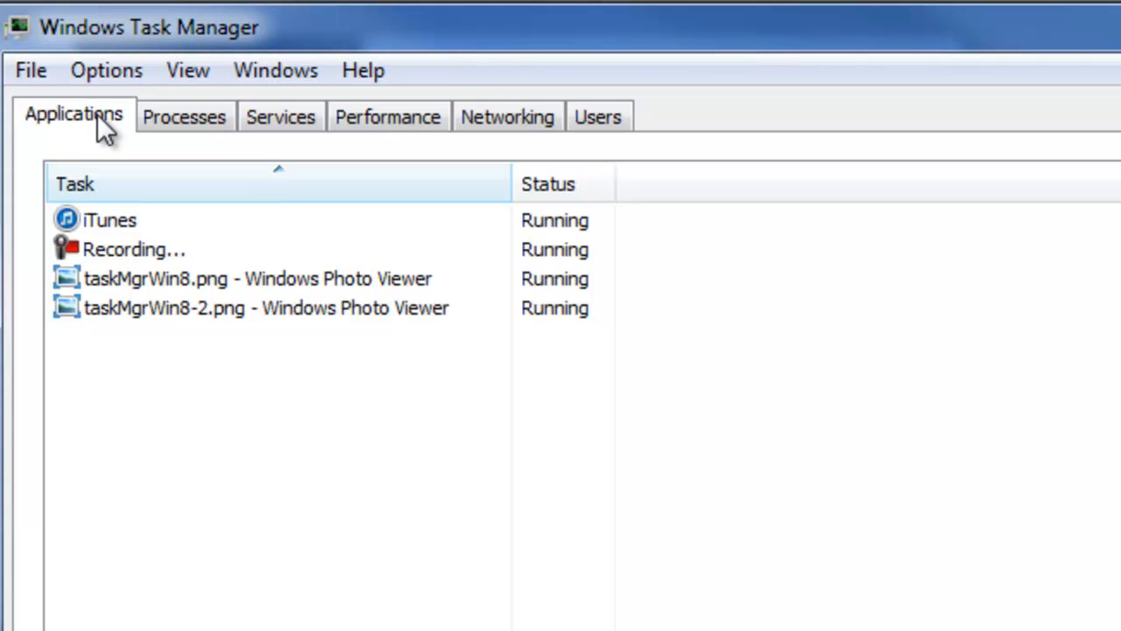
{"action": "mouse_move", "coordinate": [184, 116]}
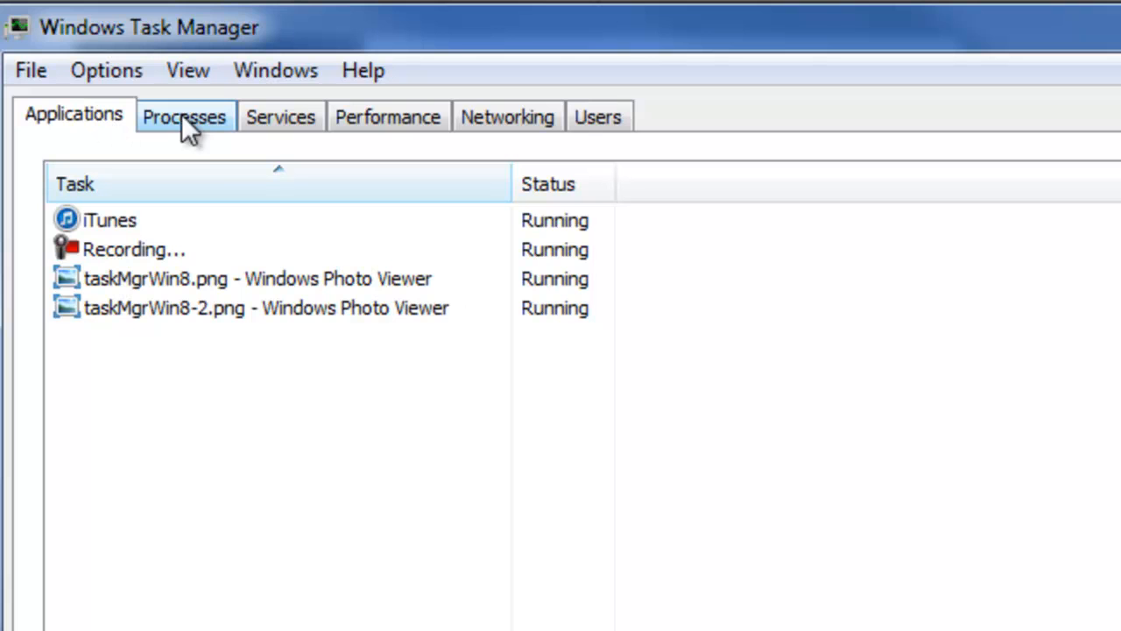
{"action": "mouse_move", "coordinate": [195, 153]}
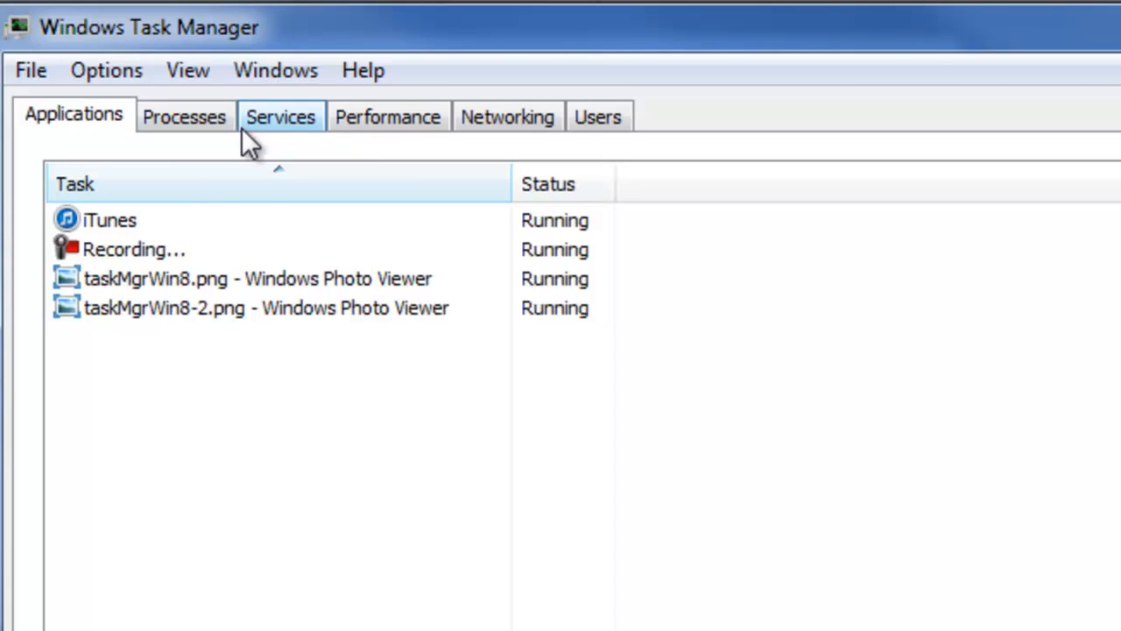
{"action": "mouse_move", "coordinate": [329, 158]}
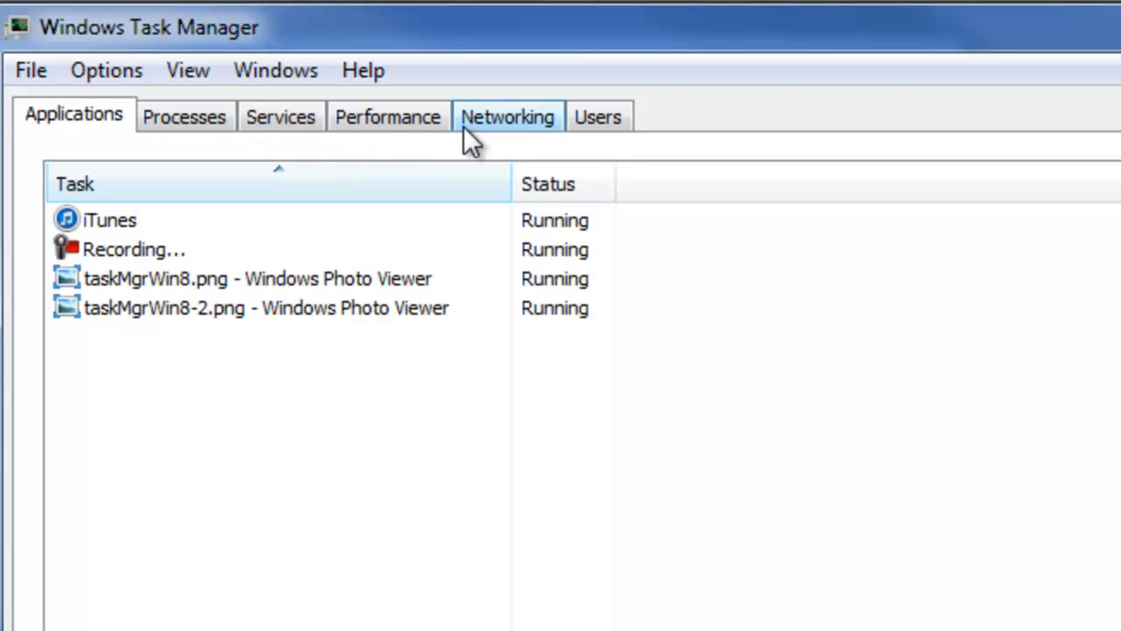
{"action": "mouse_move", "coordinate": [420, 144]}
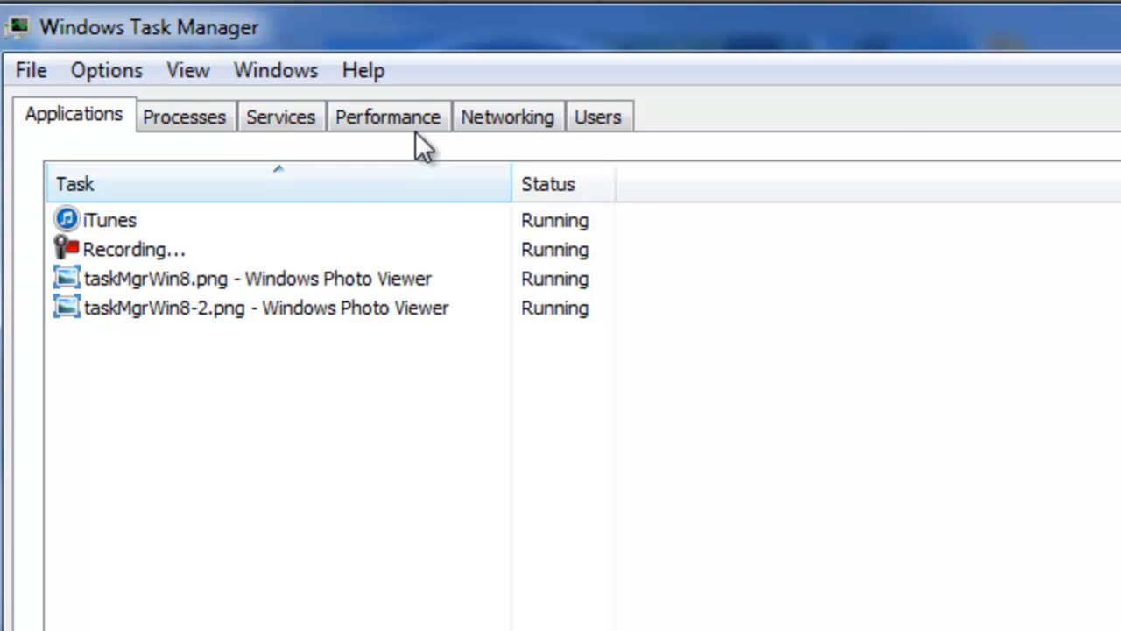
{"action": "mouse_move", "coordinate": [13, 119]}
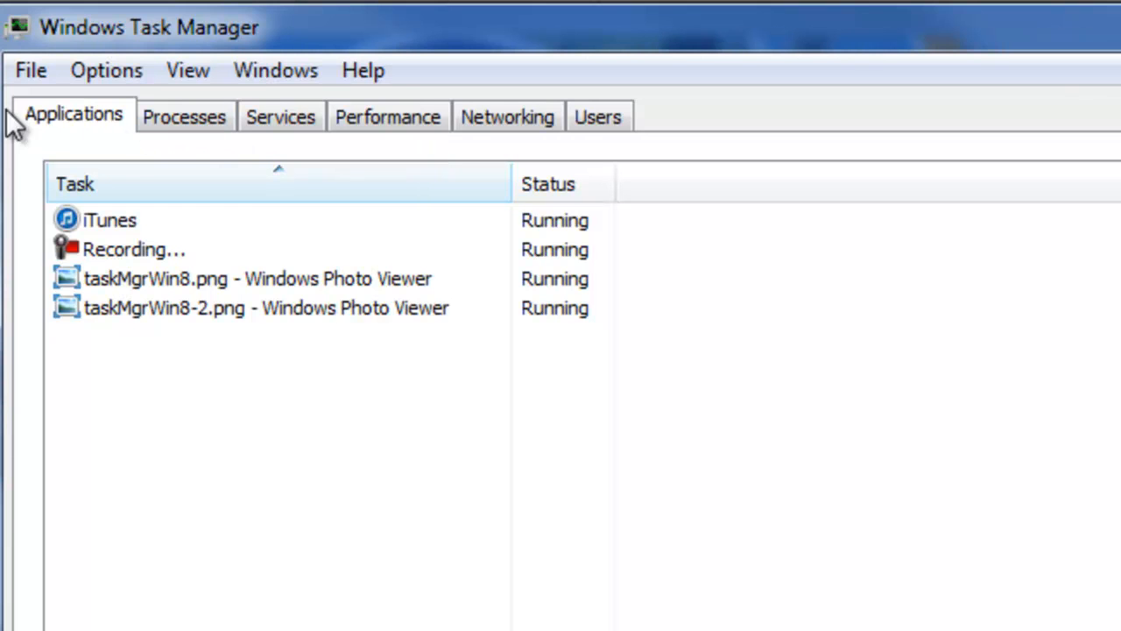
{"action": "mouse_move", "coordinate": [253, 508]}
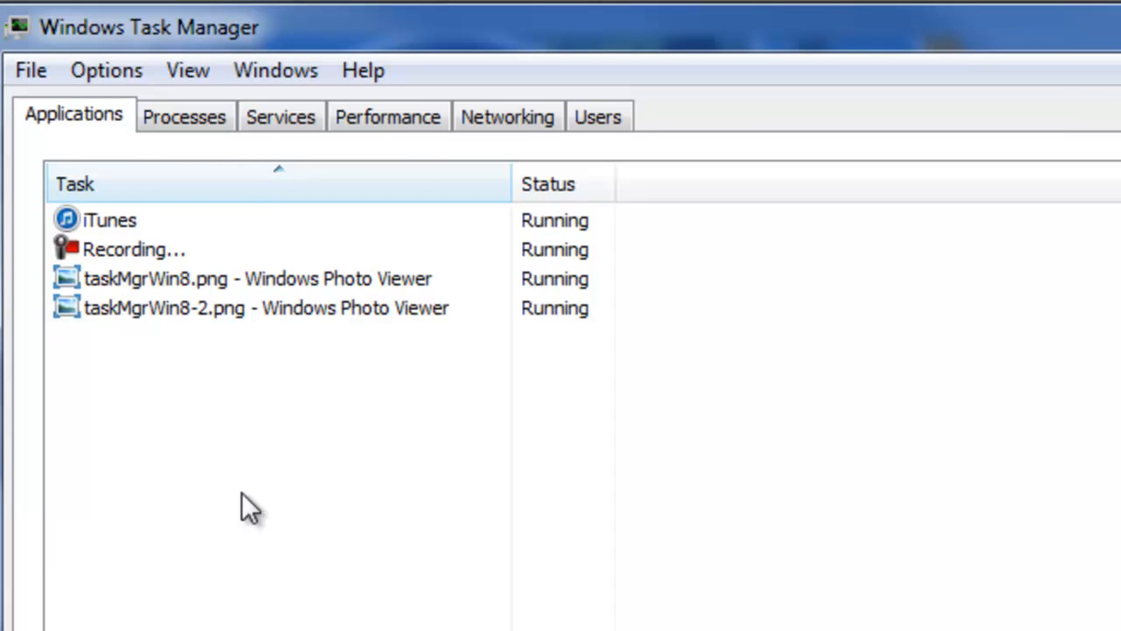
{"action": "mouse_move", "coordinate": [181, 356]}
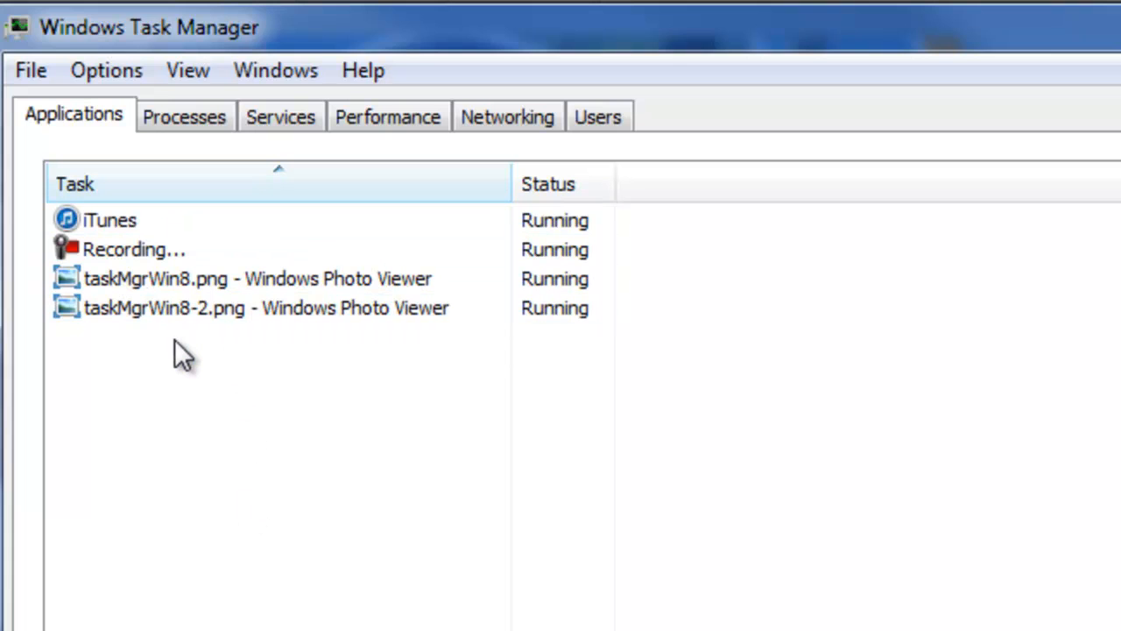
Step: Select iTunes in the Applications tab's task list
{"action": "left_click", "coordinate": [109, 220]}
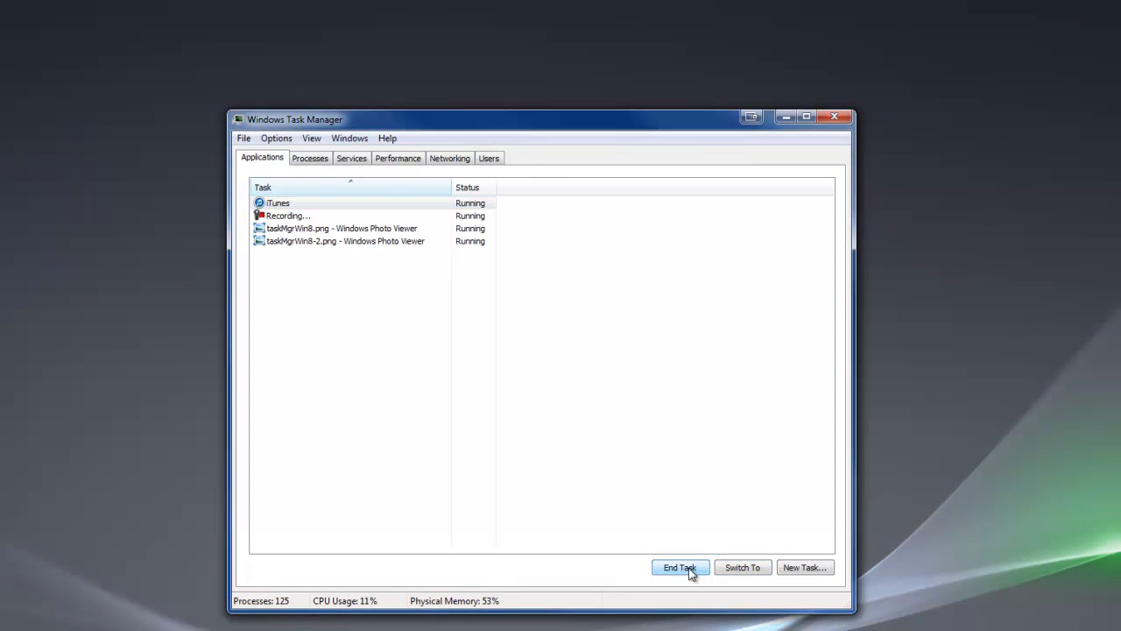
Step: End the iTunes task, then close the Task Manager window
{"action": "left_click", "coordinate": [680, 567]}
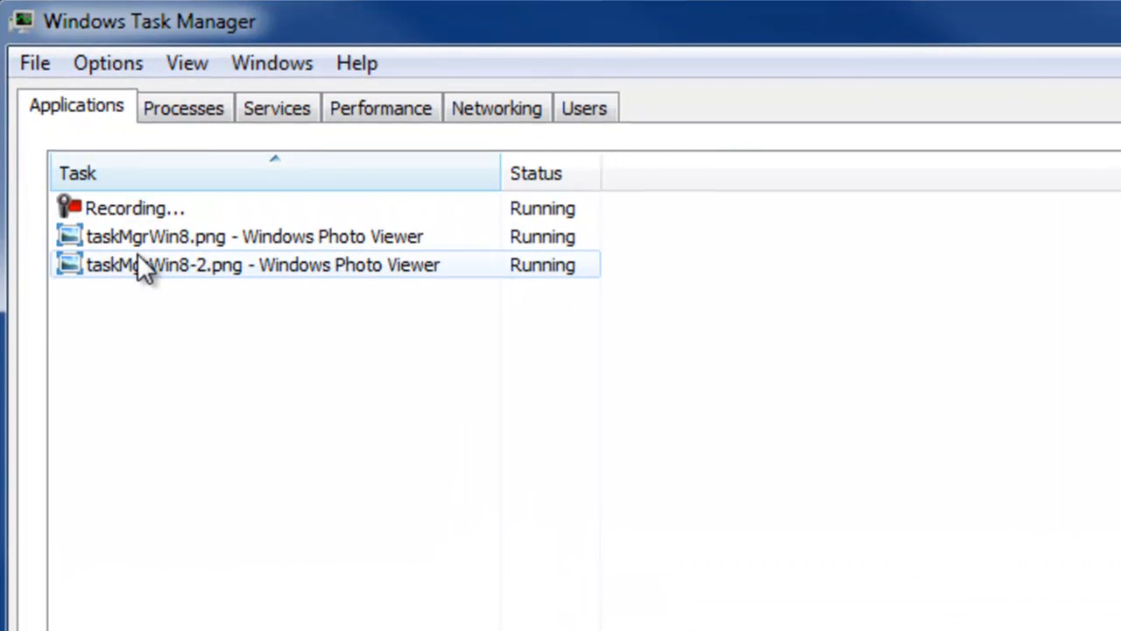
{"action": "mouse_move", "coordinate": [228, 473]}
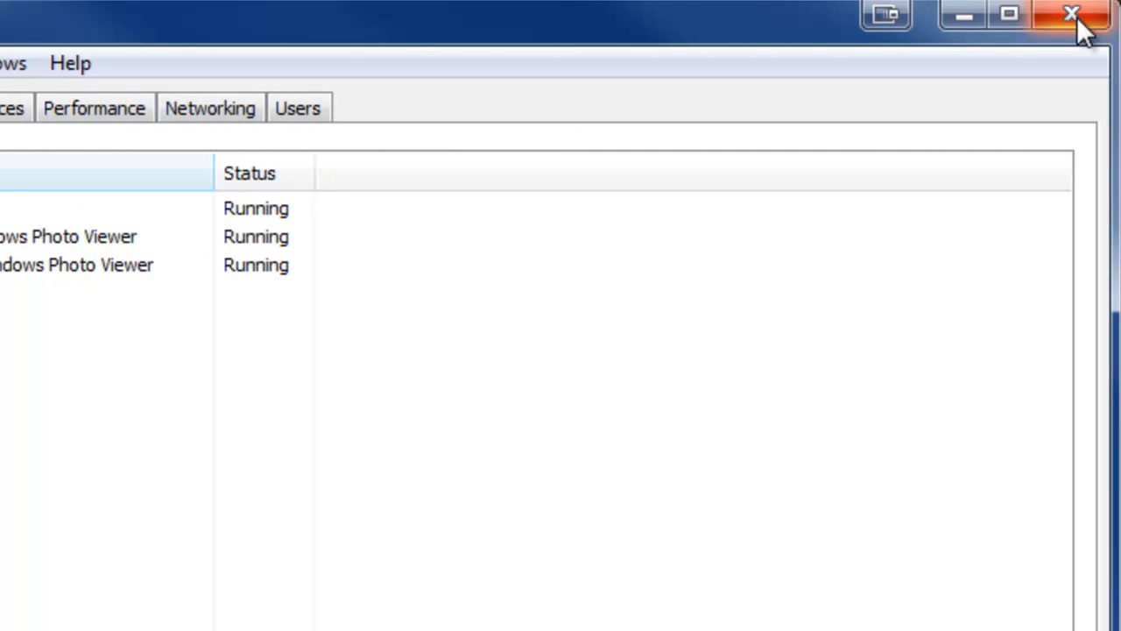
{"action": "left_click", "coordinate": [1071, 14]}
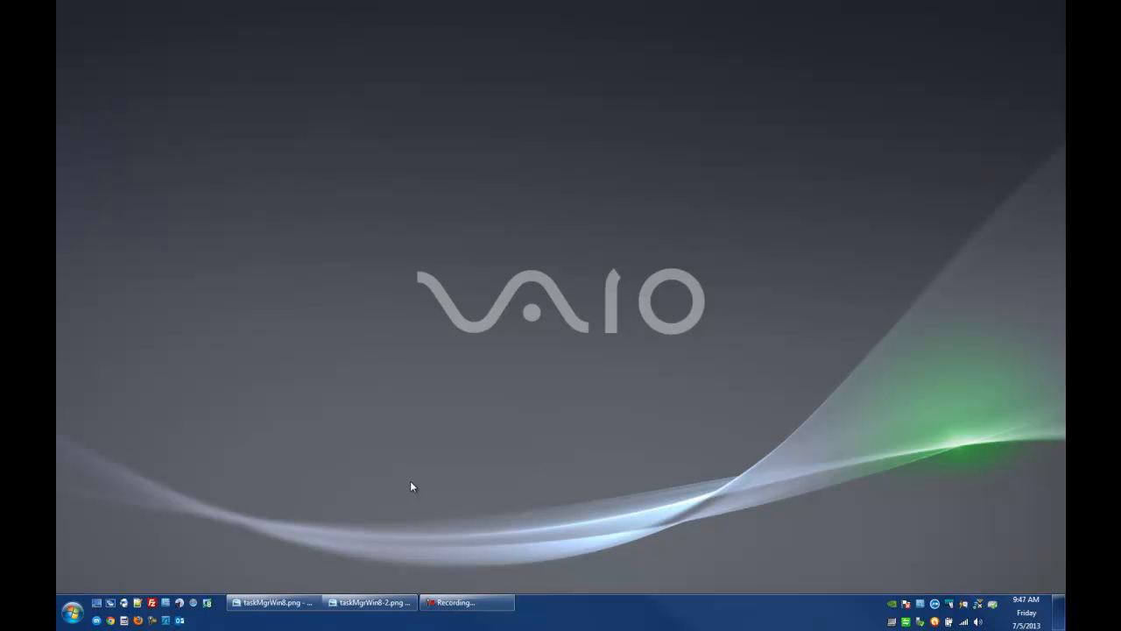
{"action": "mouse_move", "coordinate": [404, 498]}
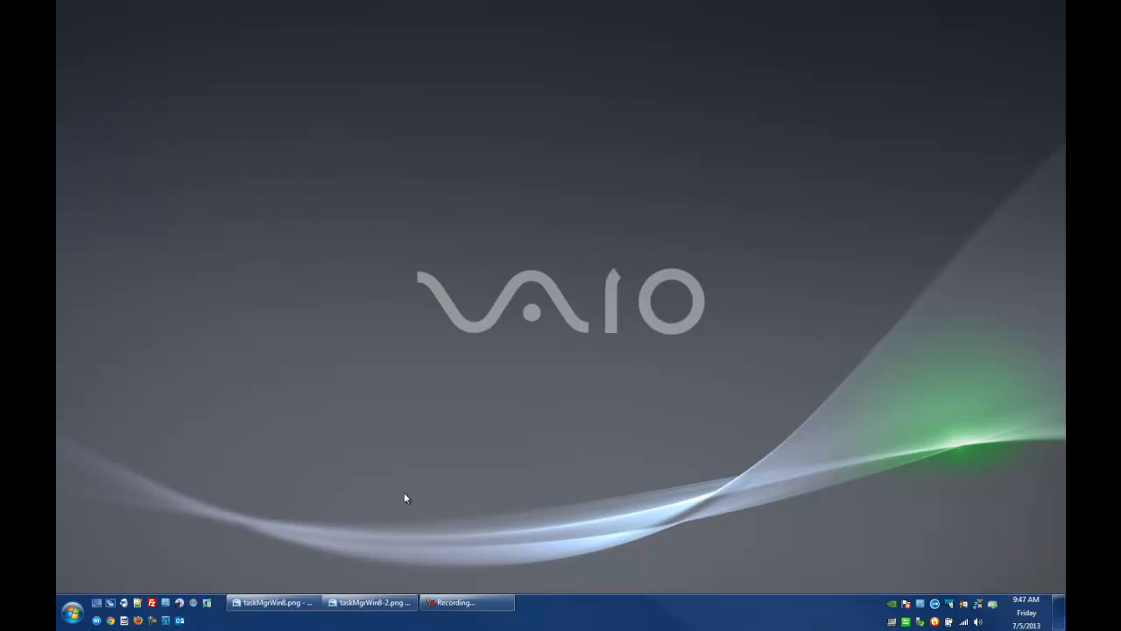
{"action": "mouse_move", "coordinate": [404, 511]}
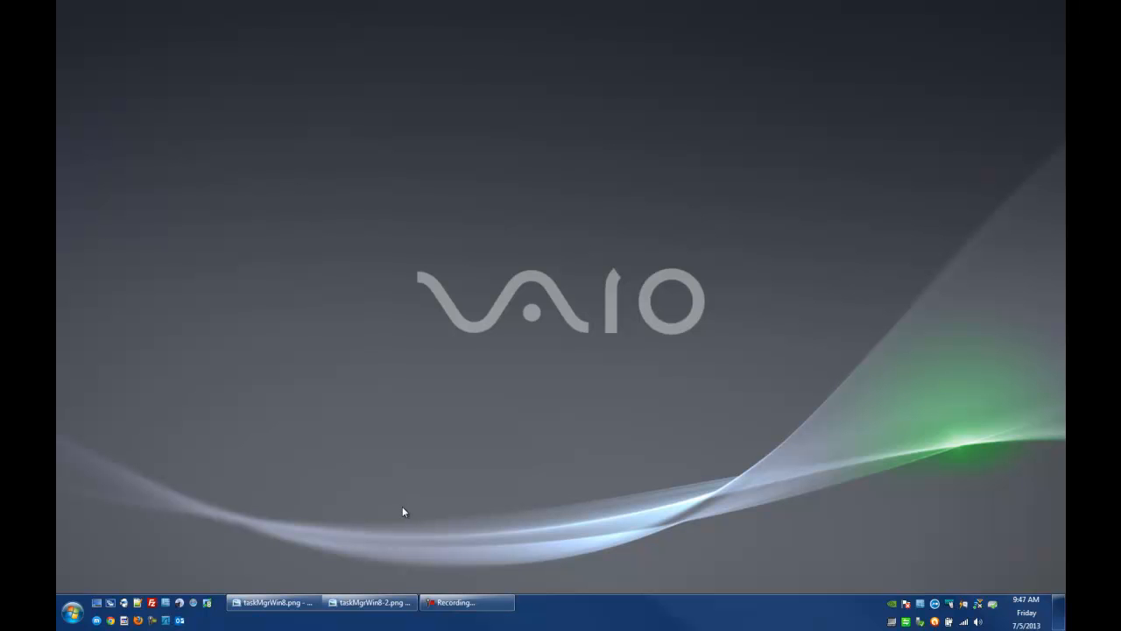
{"action": "mouse_move", "coordinate": [395, 519]}
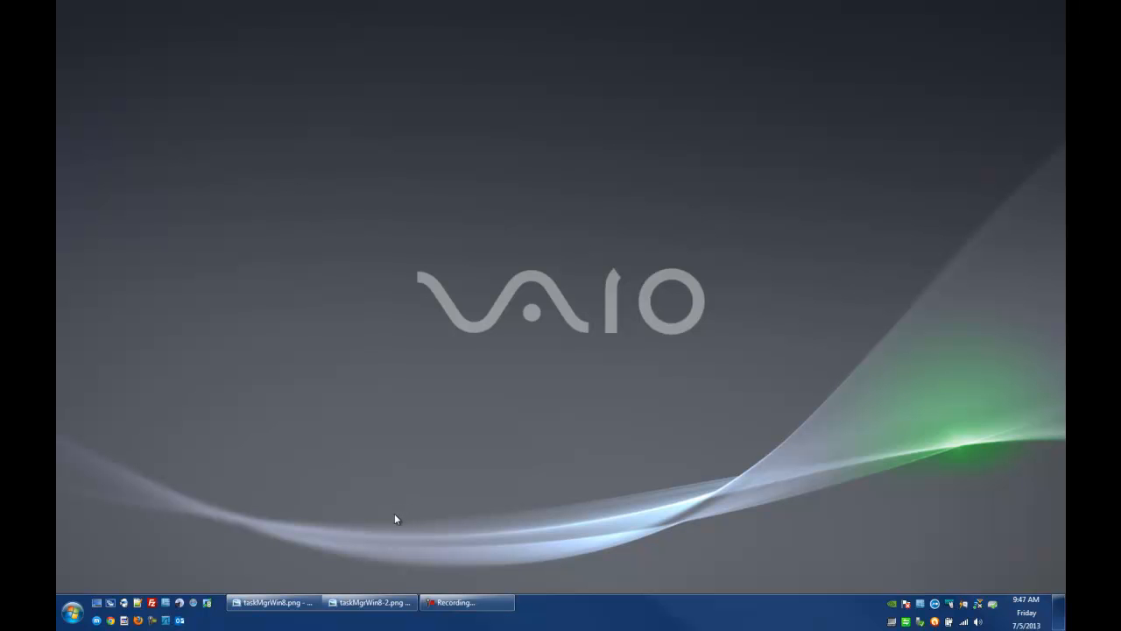
Step: Show the taskMgrWin8.png Photo Viewer window from the taskbar
{"action": "left_click", "coordinate": [274, 602]}
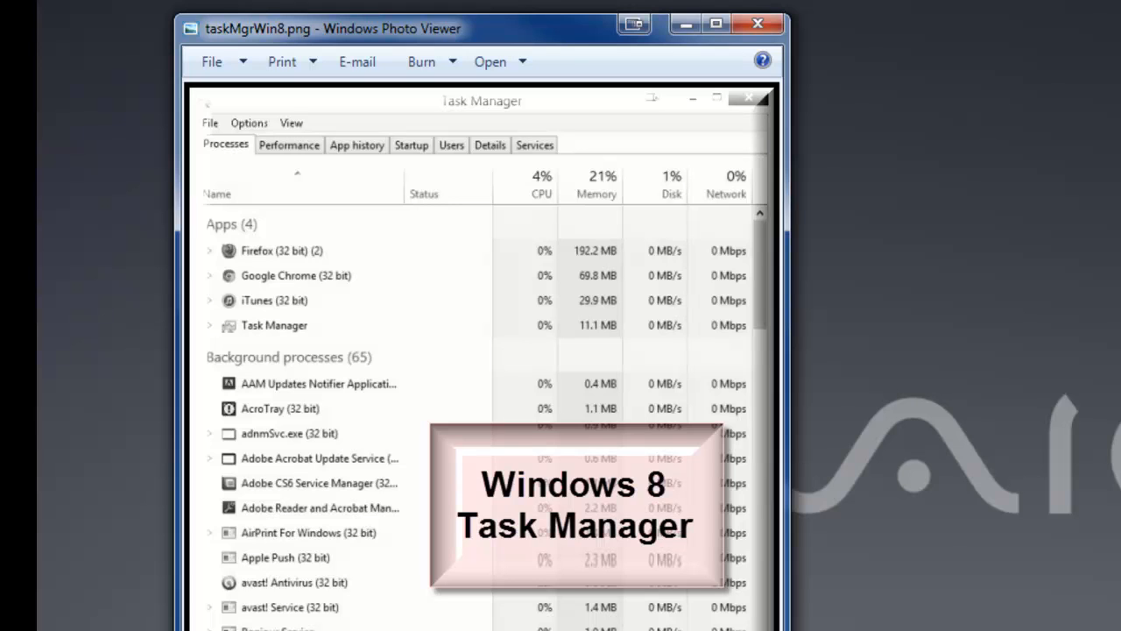
{"action": "mouse_move", "coordinate": [275, 194]}
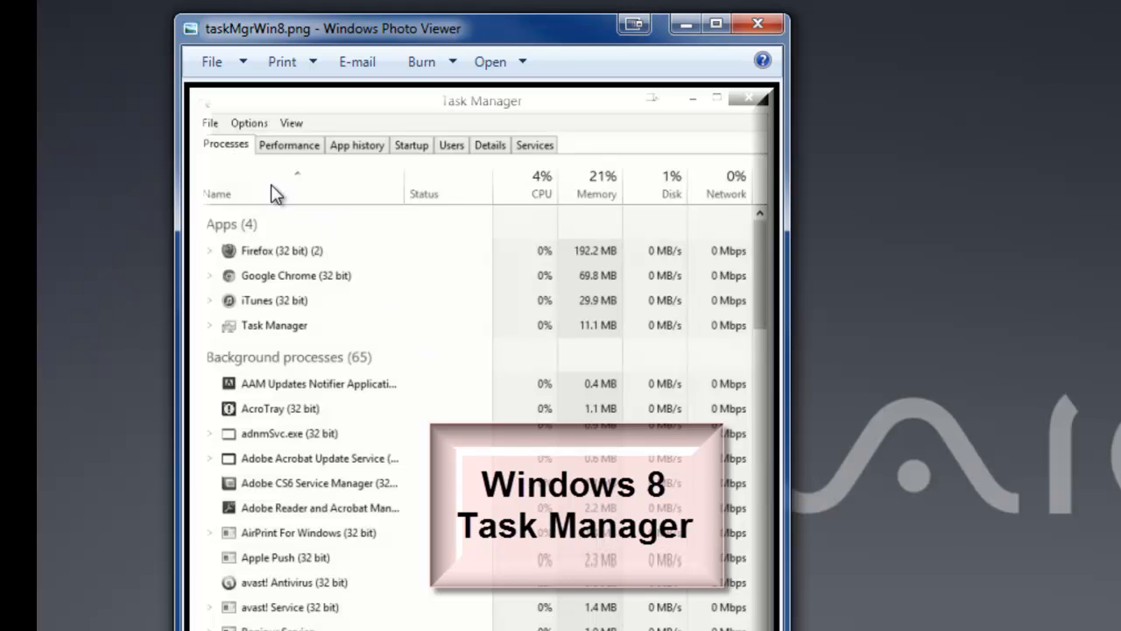
{"action": "mouse_move", "coordinate": [223, 158]}
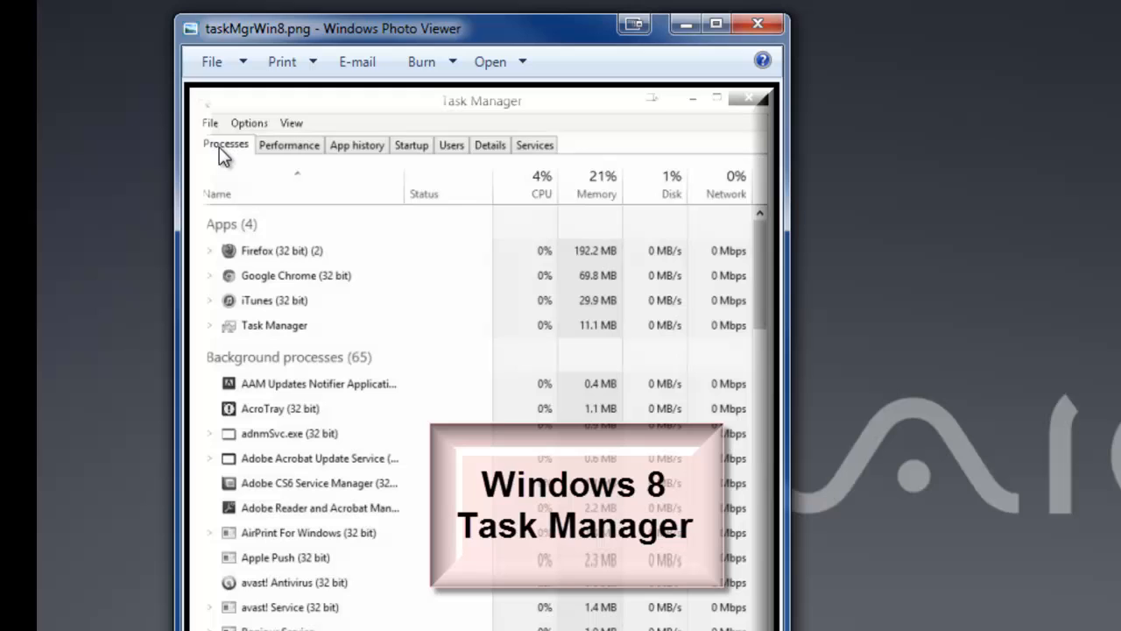
{"action": "mouse_move", "coordinate": [270, 160]}
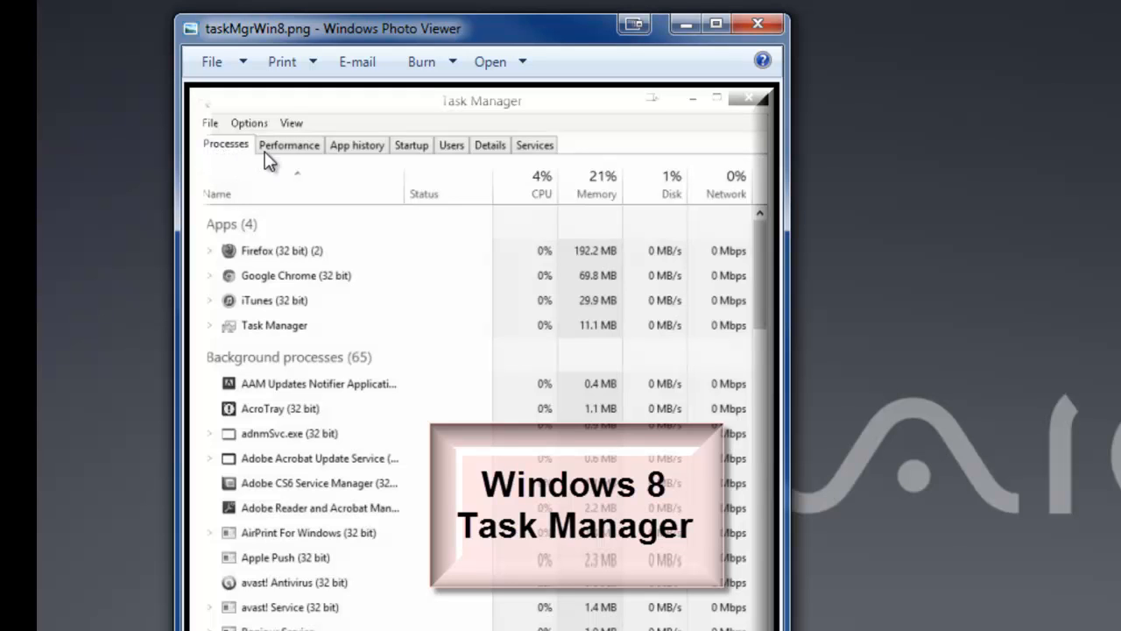
{"action": "mouse_move", "coordinate": [241, 166]}
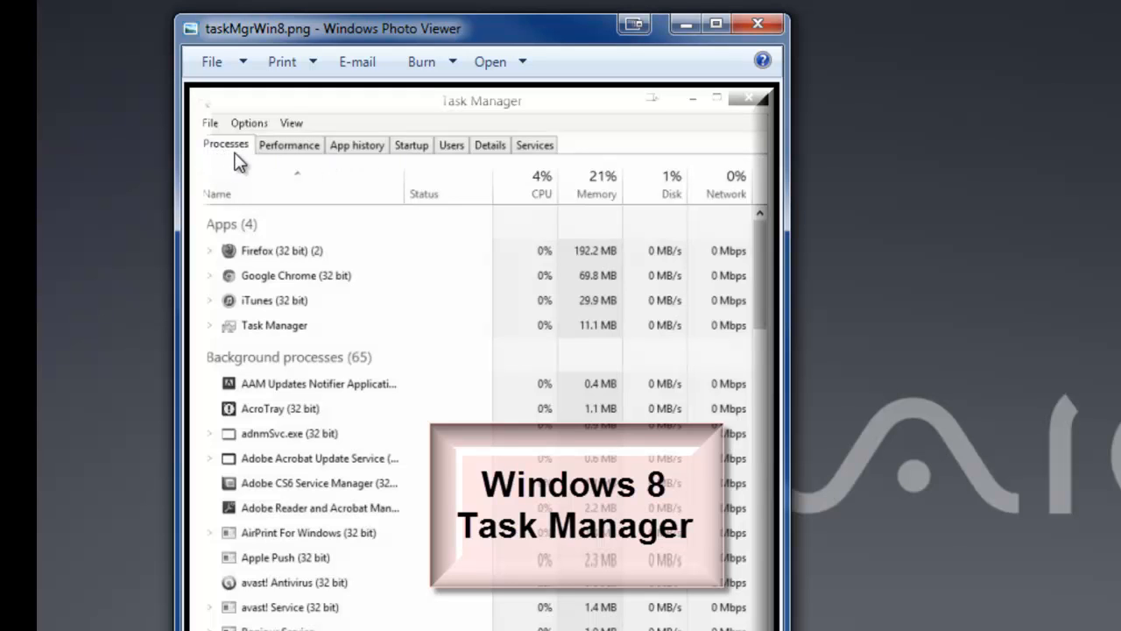
{"action": "mouse_move", "coordinate": [253, 158]}
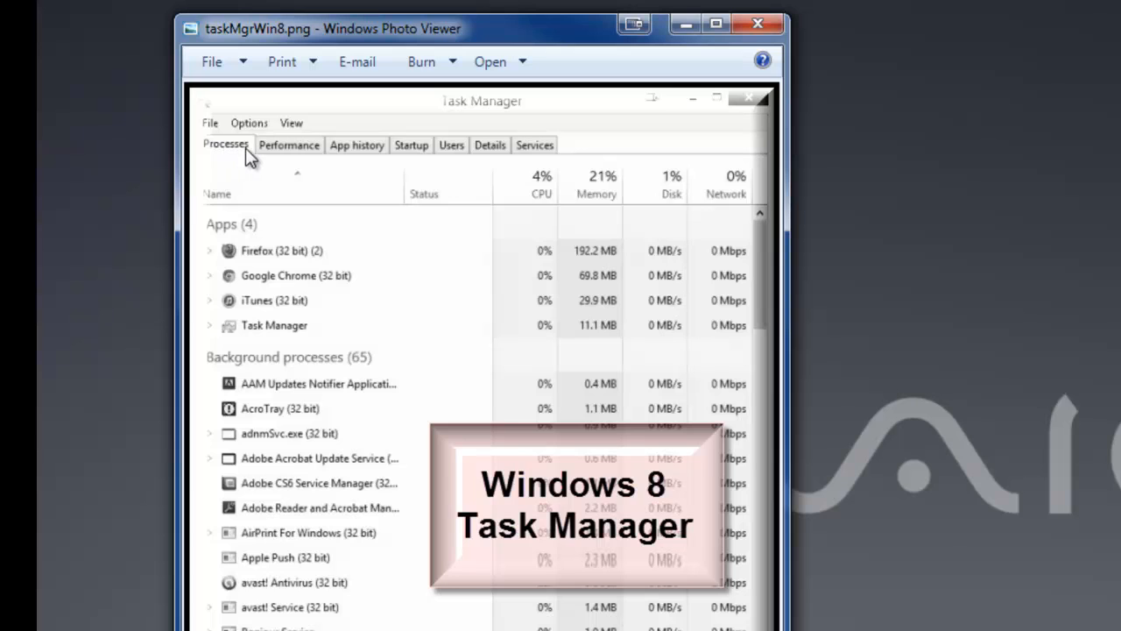
{"action": "mouse_move", "coordinate": [229, 166]}
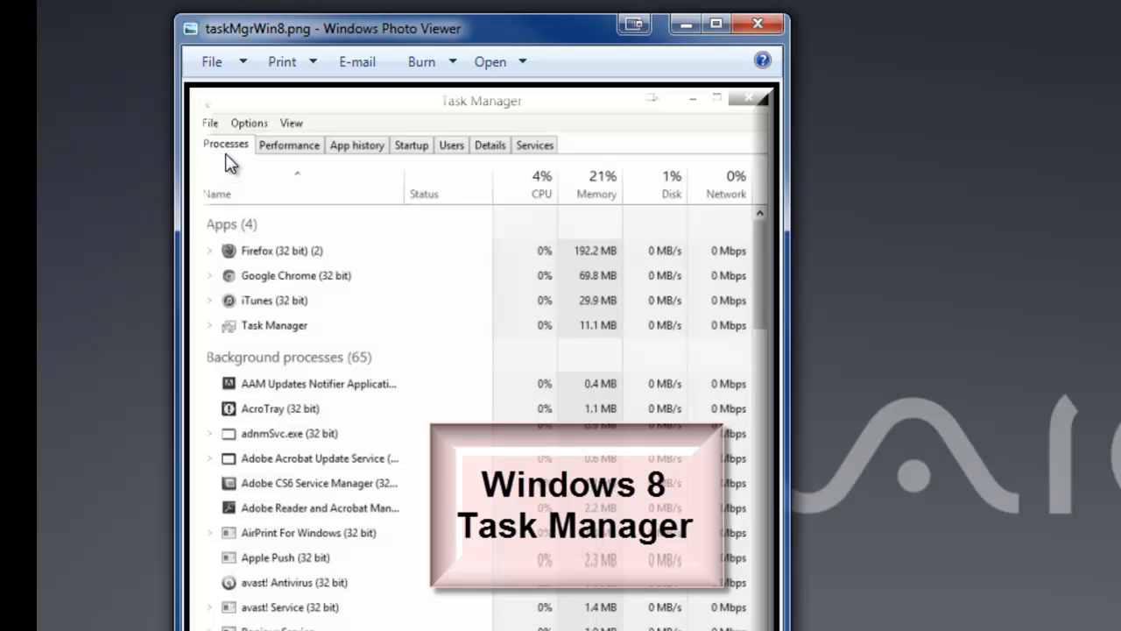
{"action": "mouse_move", "coordinate": [230, 167]}
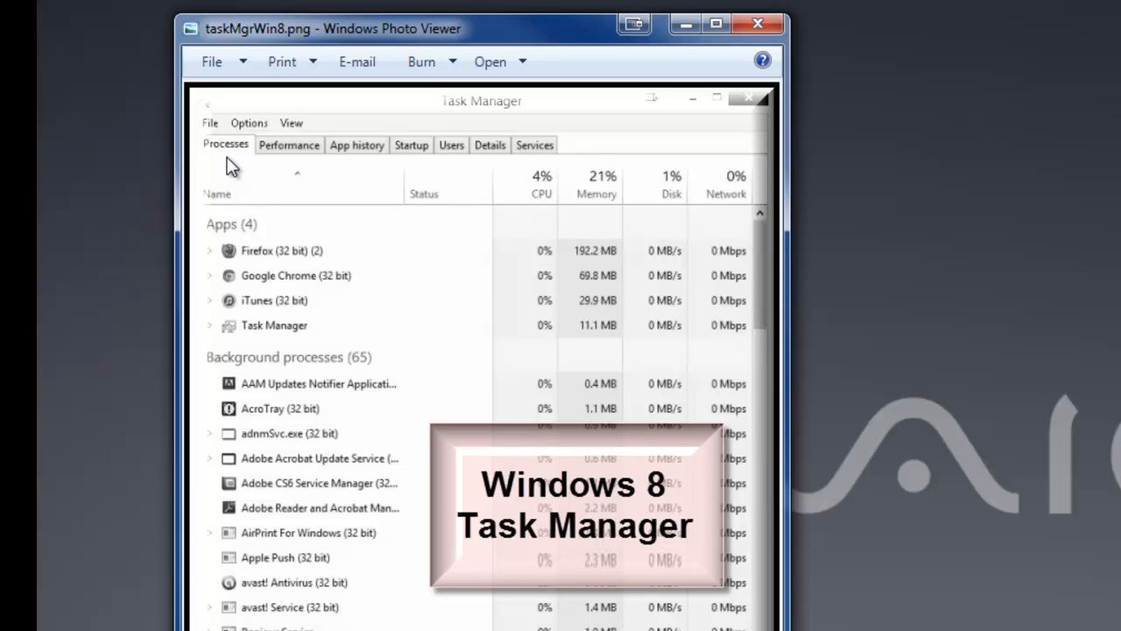
{"action": "mouse_move", "coordinate": [241, 167]}
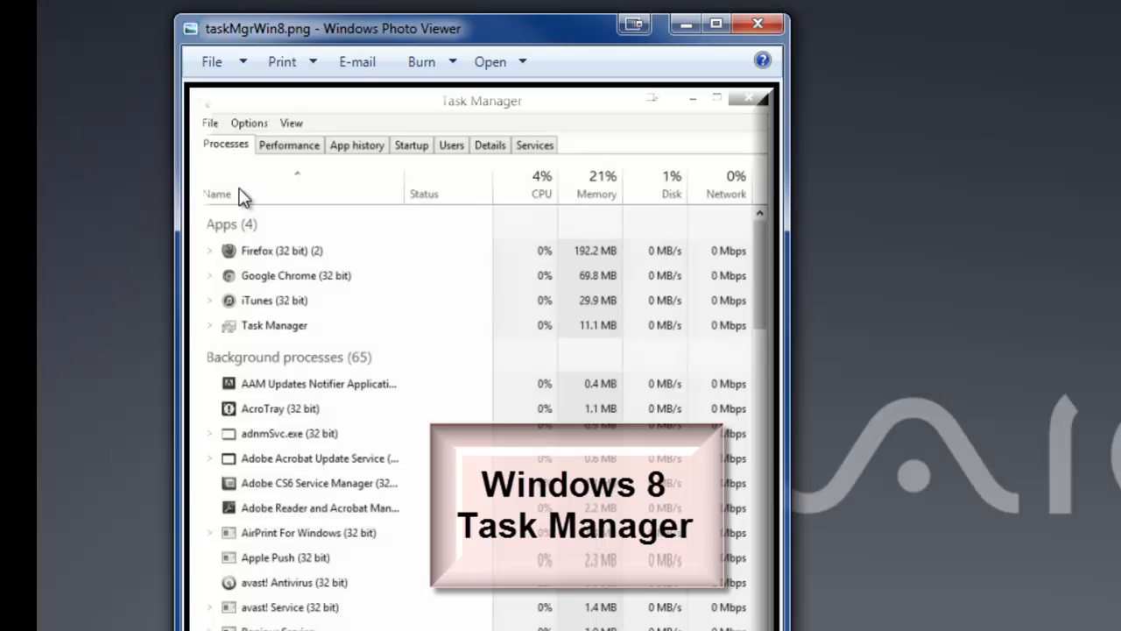
{"action": "mouse_move", "coordinate": [279, 433]}
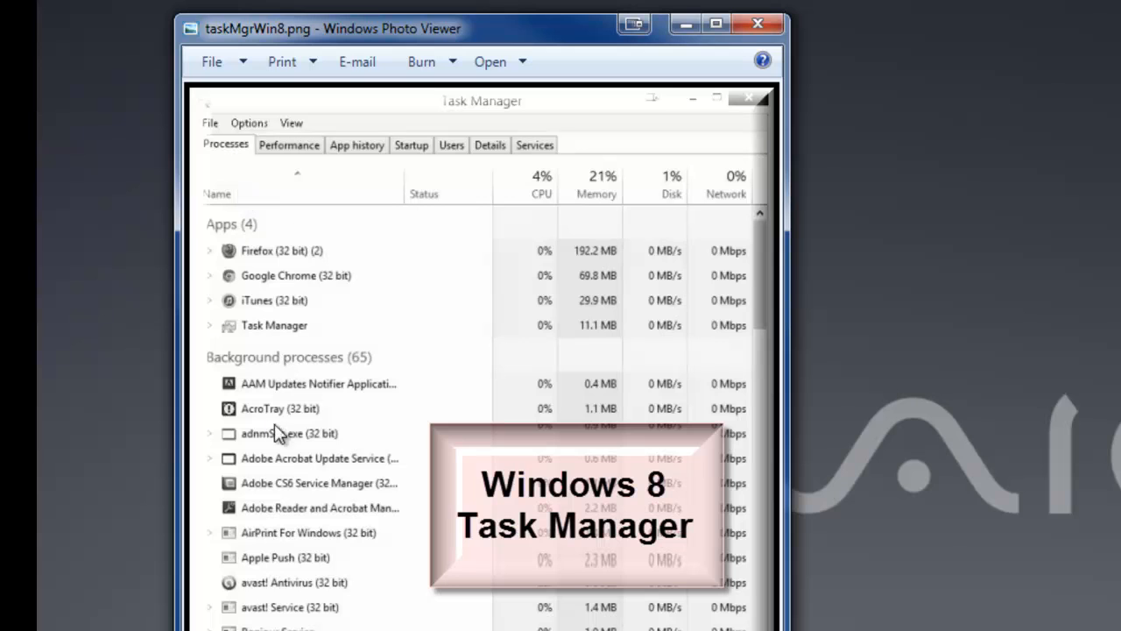
{"action": "mouse_move", "coordinate": [248, 300]}
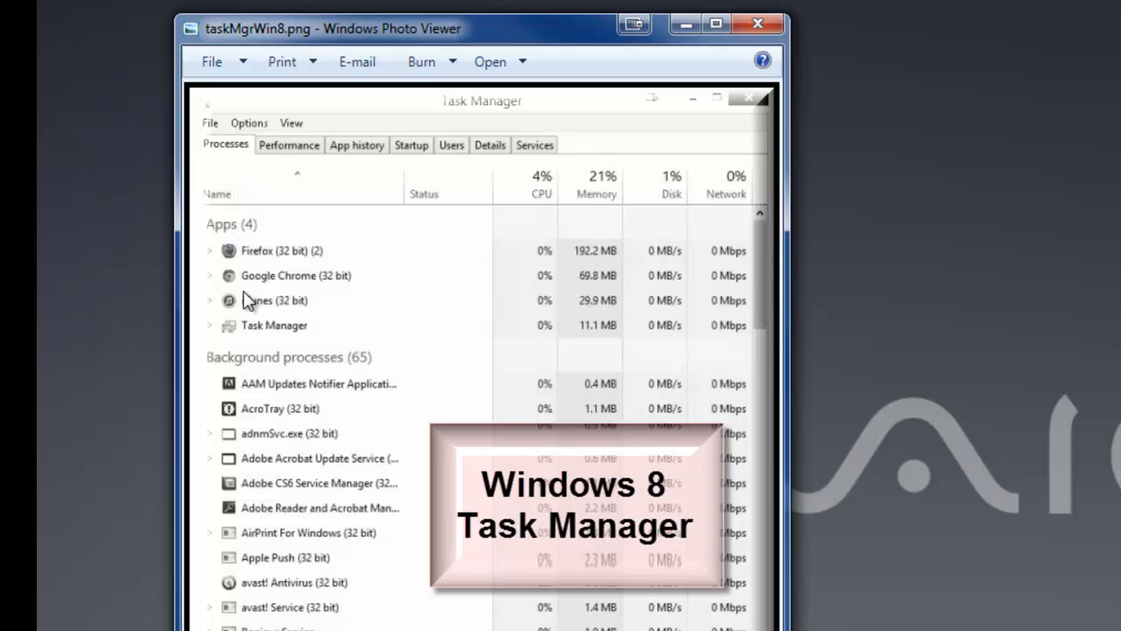
{"action": "mouse_move", "coordinate": [276, 308]}
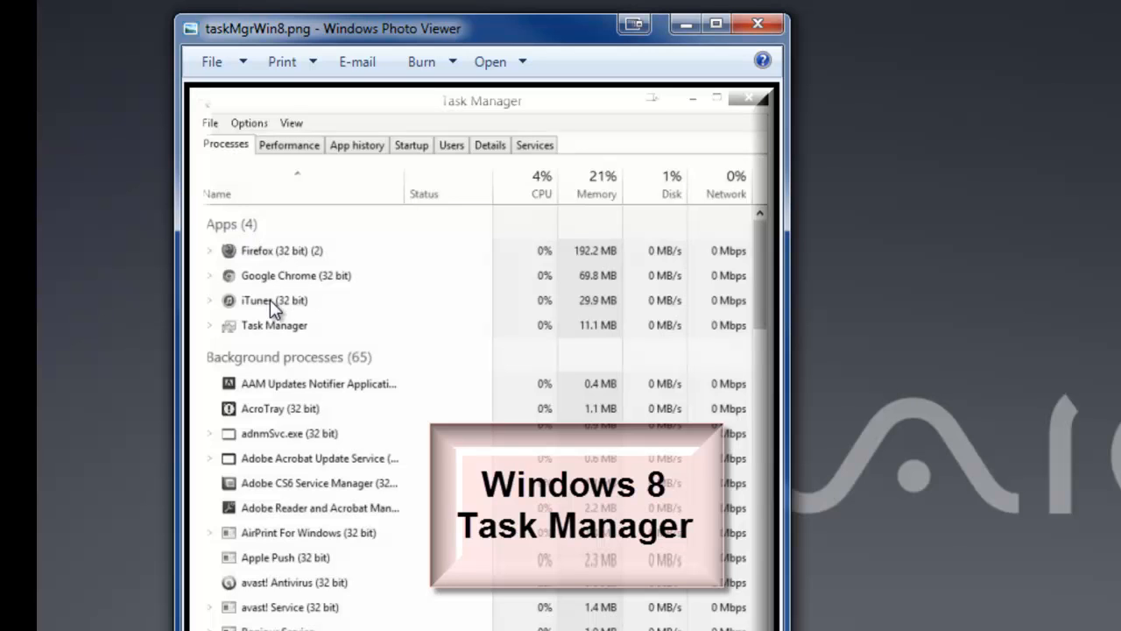
{"action": "mouse_move", "coordinate": [257, 379]}
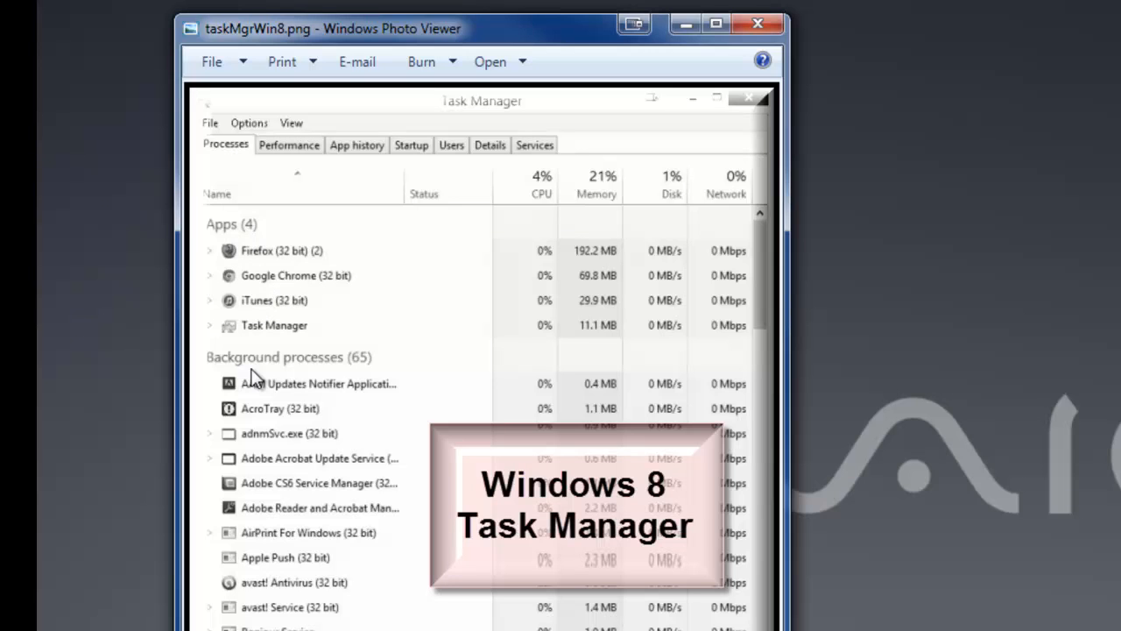
{"action": "mouse_move", "coordinate": [285, 311]}
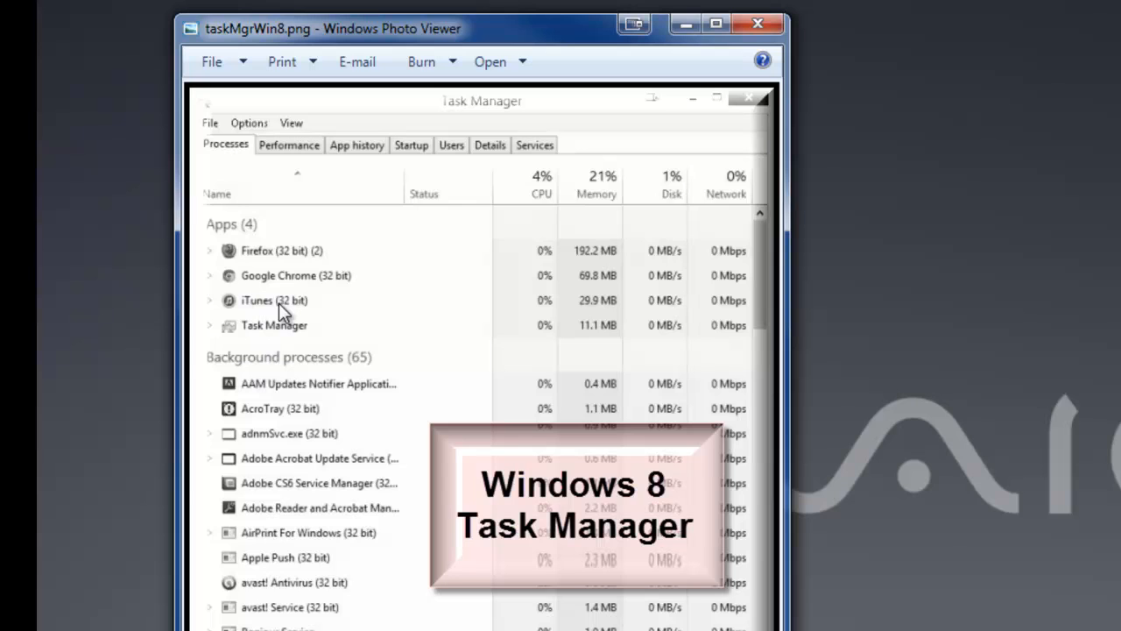
{"action": "mouse_move", "coordinate": [293, 315]}
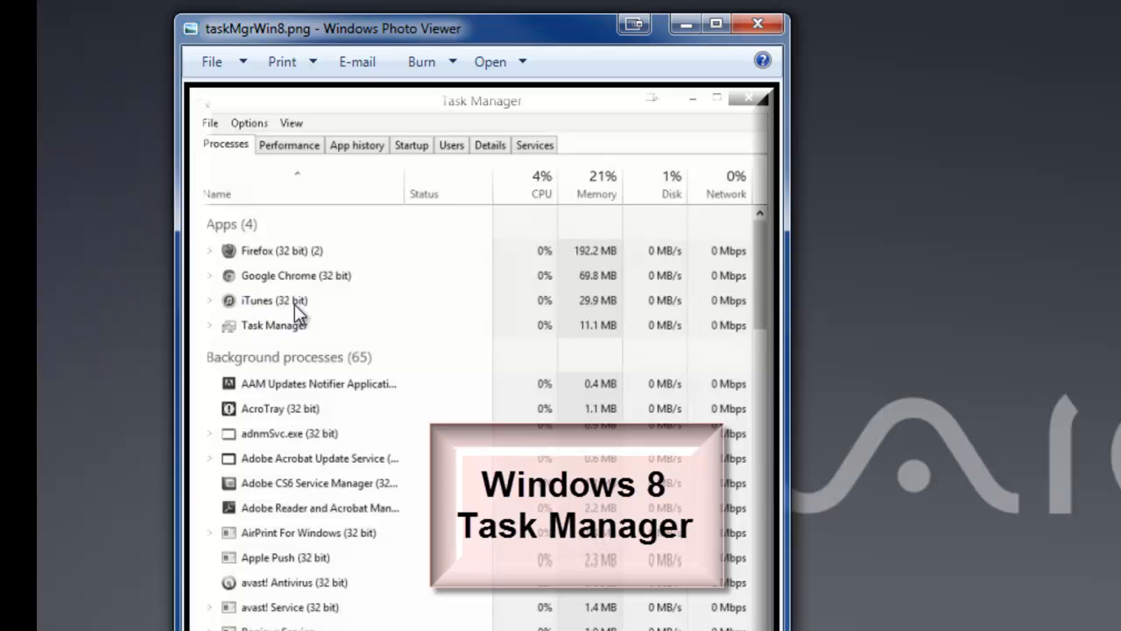
{"action": "mouse_move", "coordinate": [282, 315]}
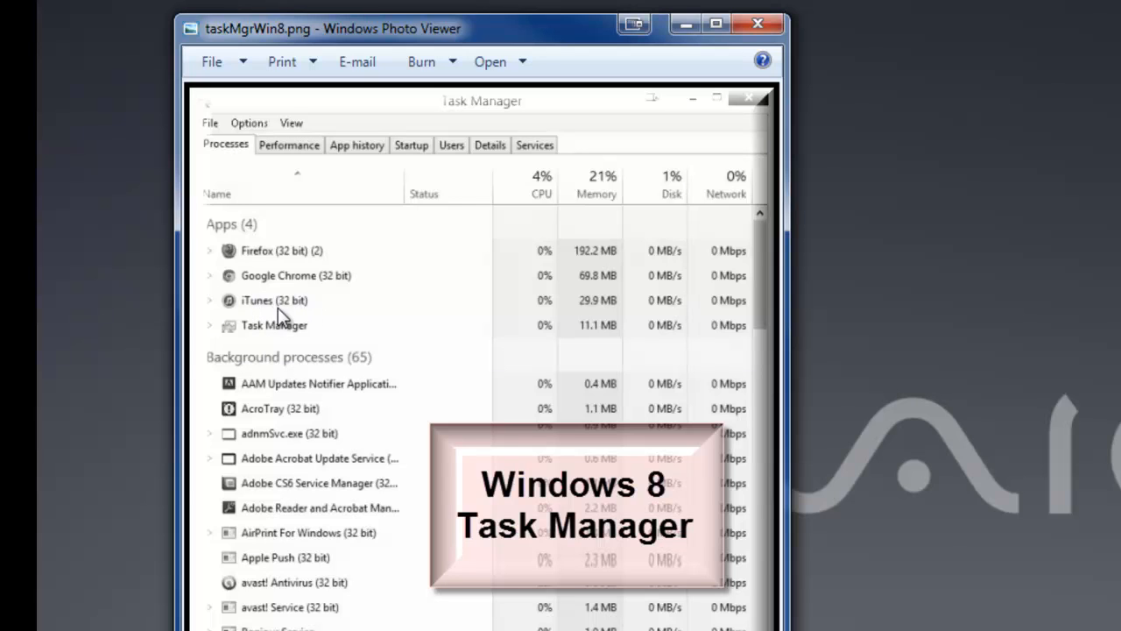
{"action": "mouse_move", "coordinate": [298, 355]}
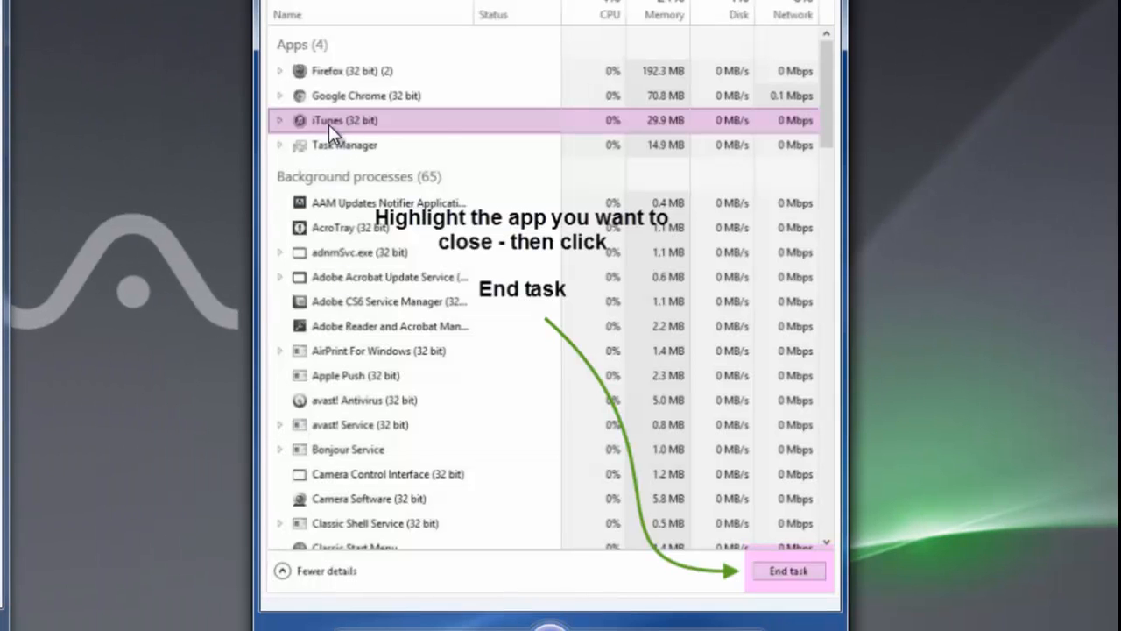
{"action": "mouse_move", "coordinate": [359, 123]}
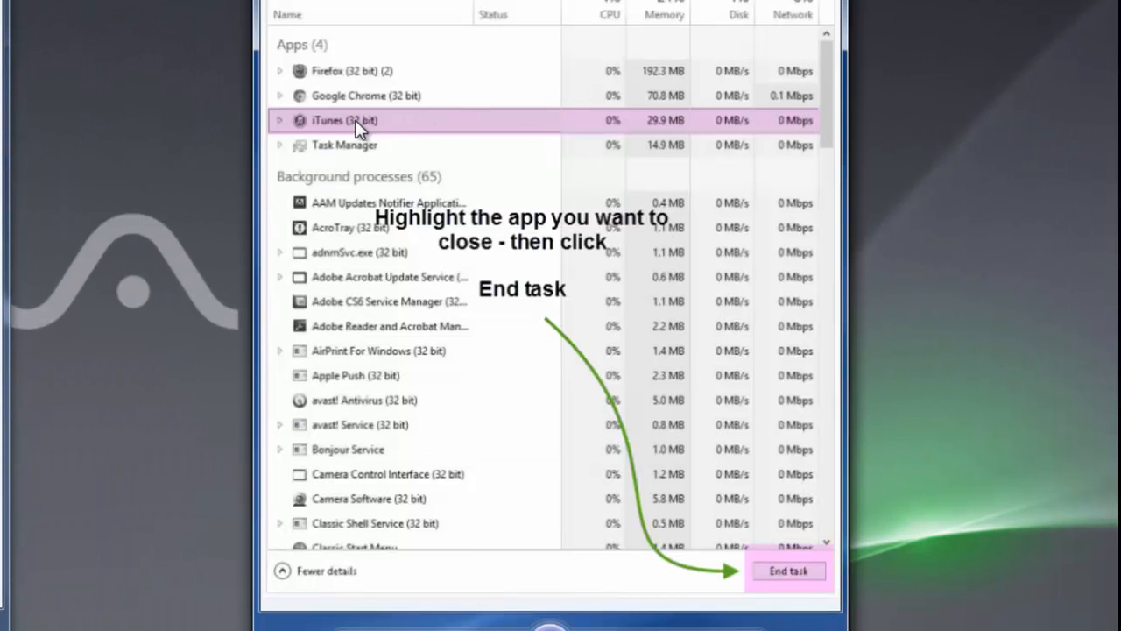
{"action": "mouse_move", "coordinate": [687, 548]}
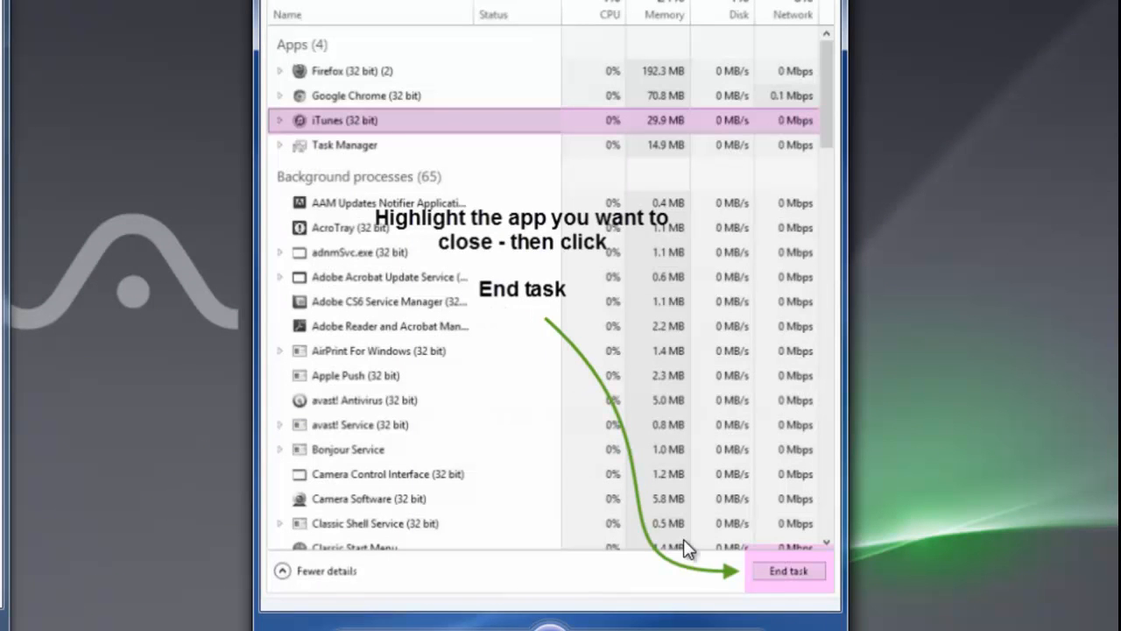
{"action": "mouse_move", "coordinate": [810, 589]}
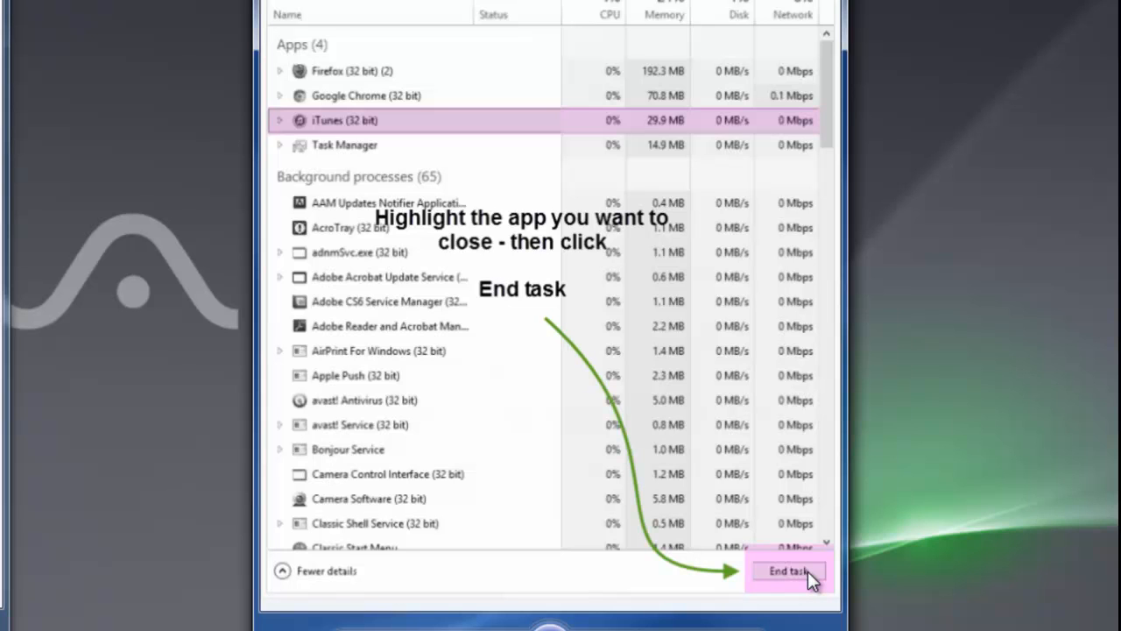
{"action": "mouse_move", "coordinate": [745, 578]}
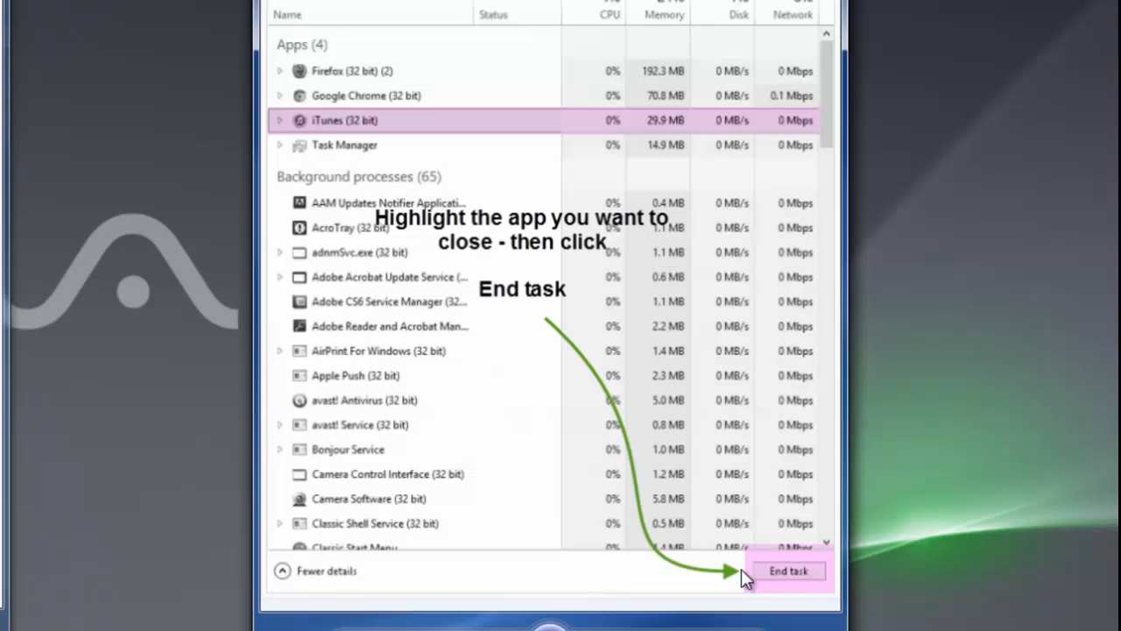
{"action": "mouse_move", "coordinate": [609, 248]}
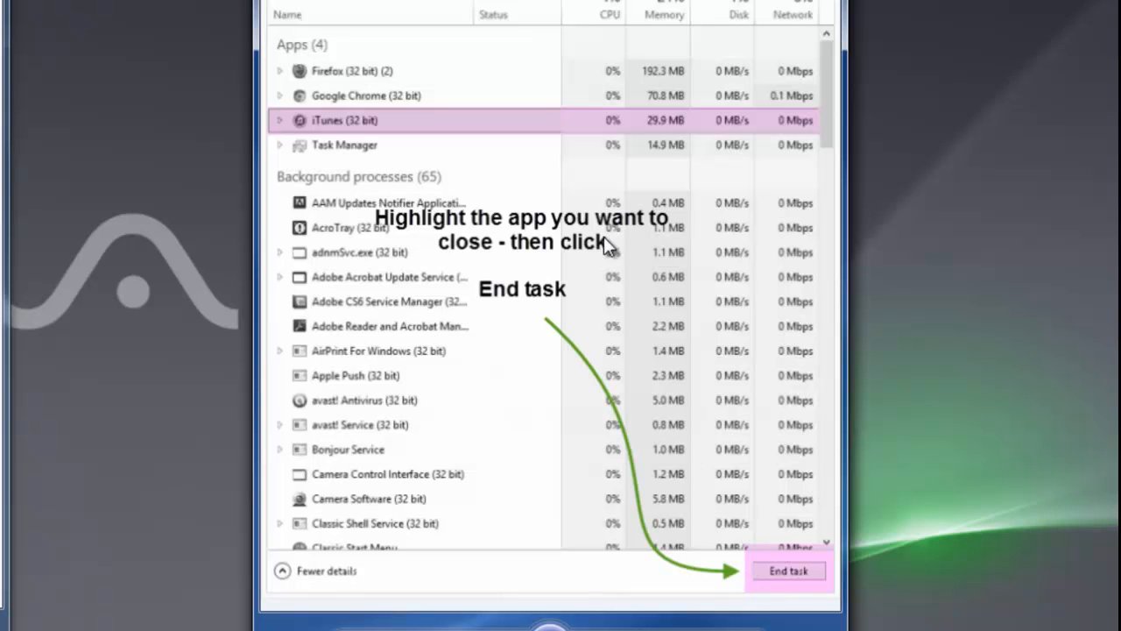
{"action": "mouse_move", "coordinate": [322, 178]}
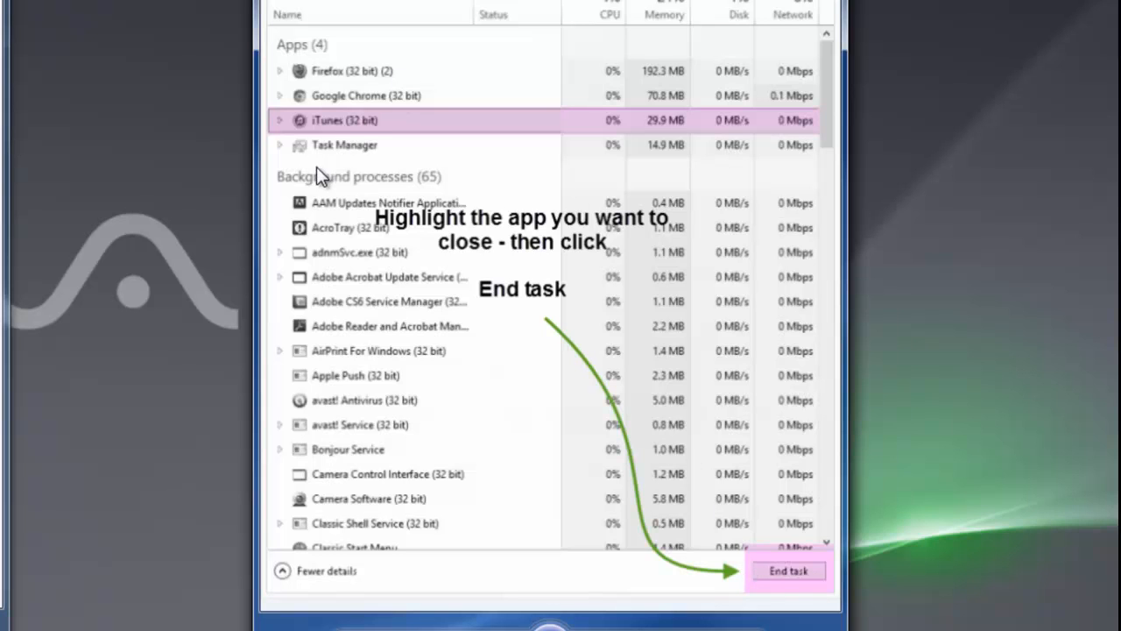
{"action": "mouse_move", "coordinate": [320, 178]}
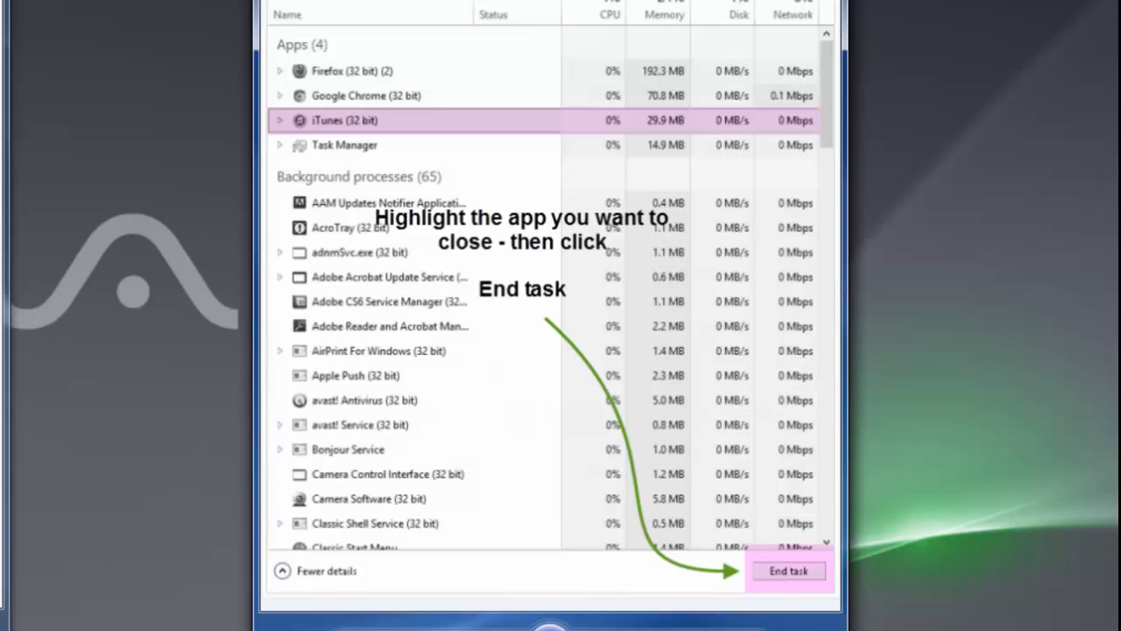